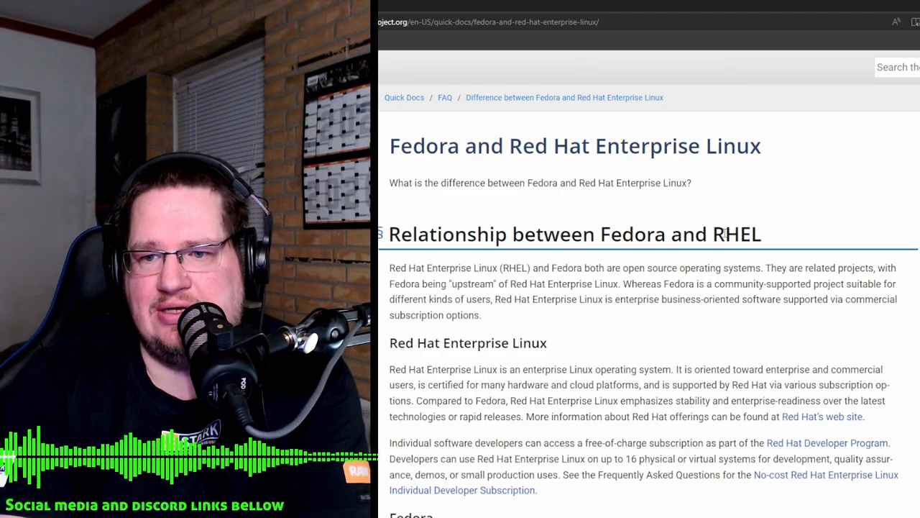
- Scroll down to the Red Hat Enterprise Linux section describing hardware and cloud platforms
{"action": "scroll", "scroll_direction": "down", "scroll_amount": 3}
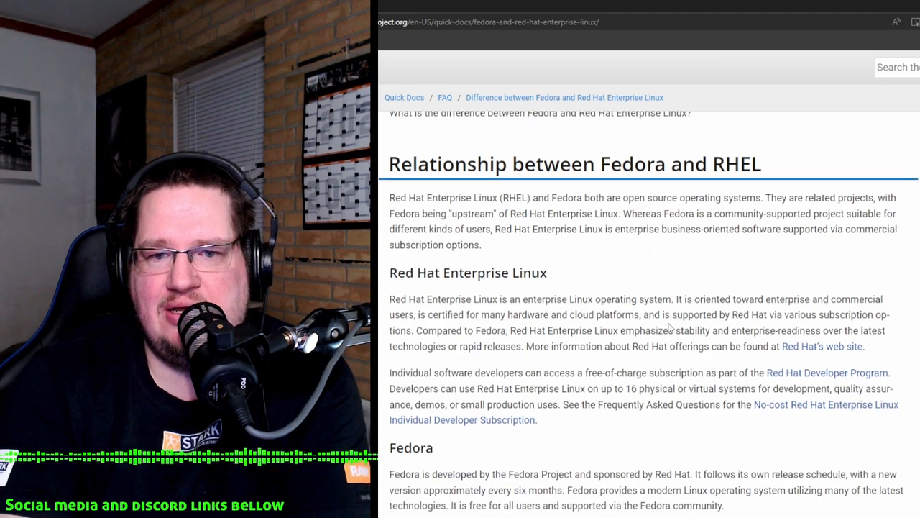
{"action": "mouse_move", "coordinate": [676, 248]}
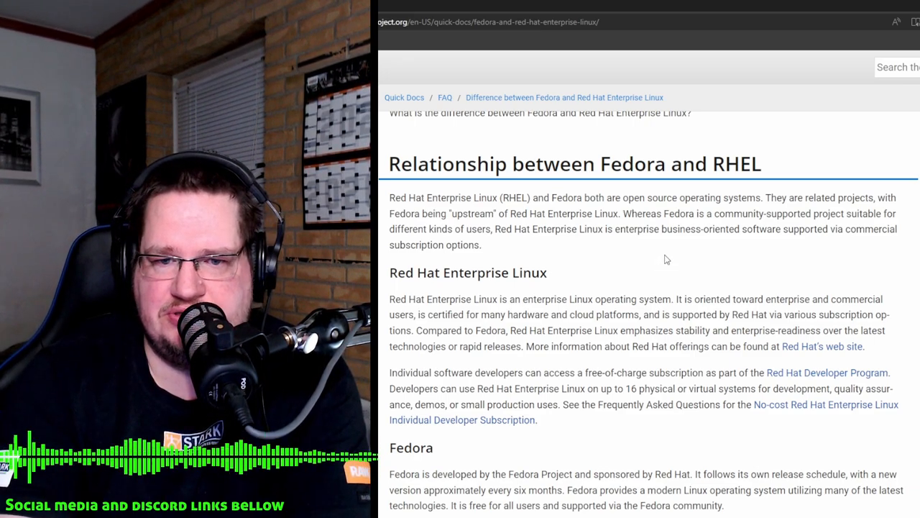
{"action": "scroll", "scroll_direction": "down", "scroll_amount": 3}
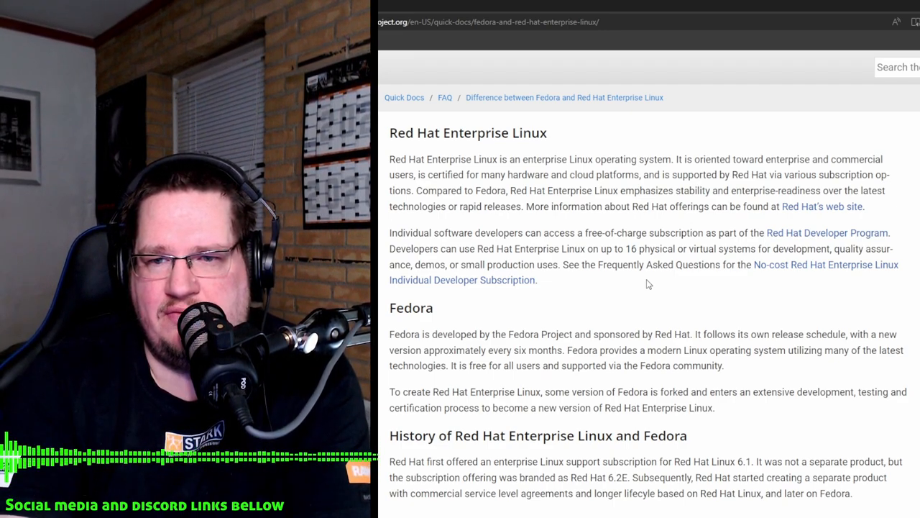
{"action": "mouse_move", "coordinate": [645, 214]}
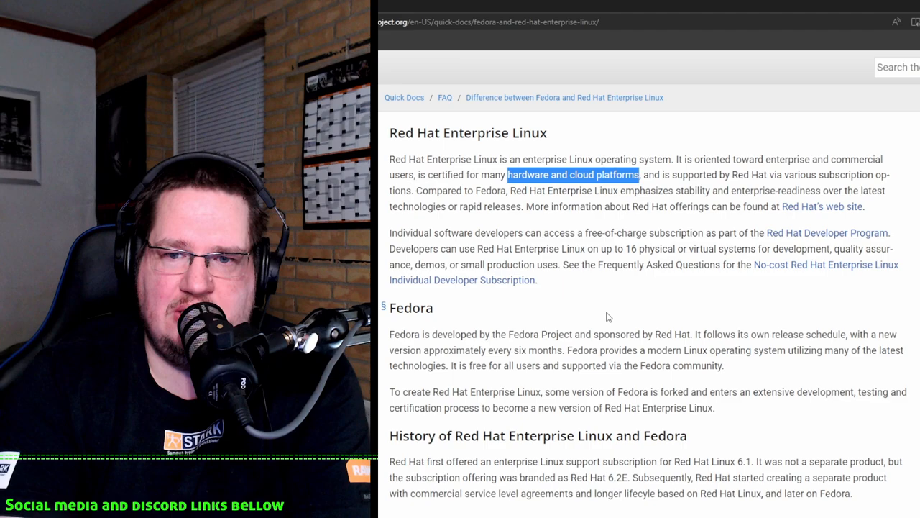
{"action": "mouse_move", "coordinate": [584, 316]}
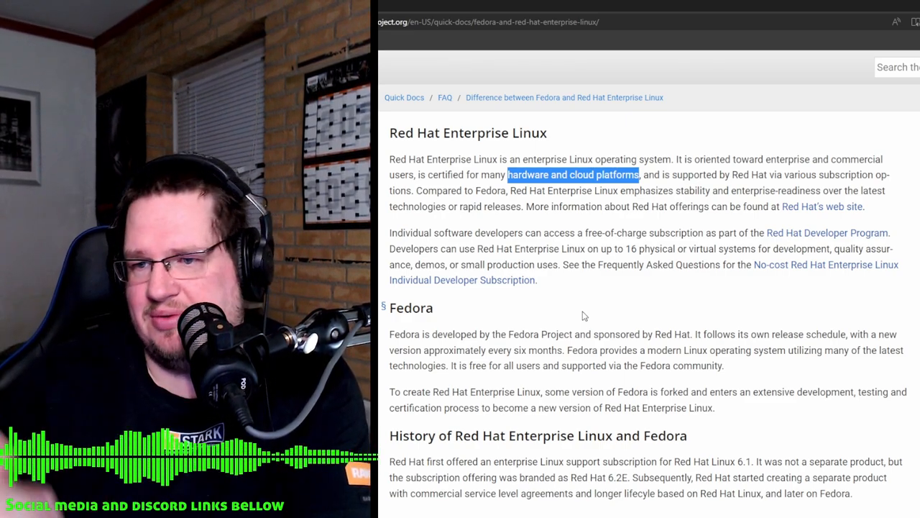
{"action": "scroll", "scroll_direction": "down", "scroll_amount": 3}
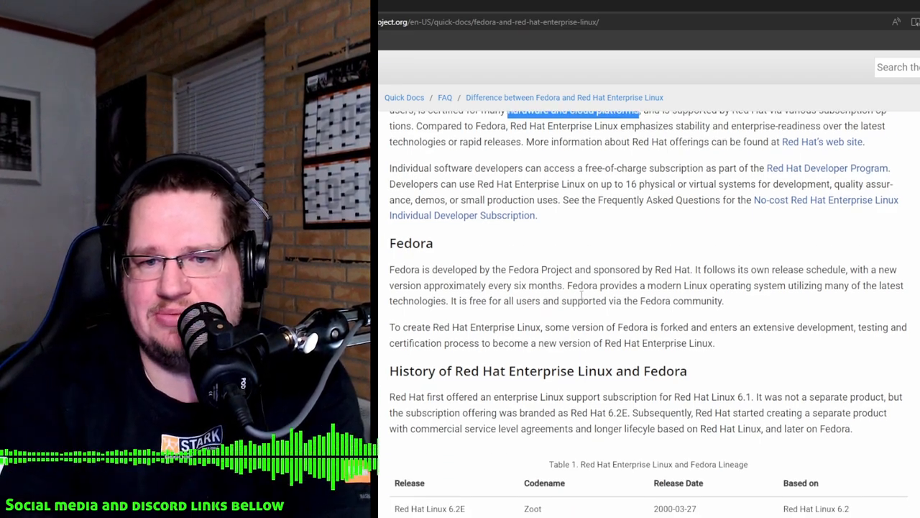
{"action": "scroll", "scroll_direction": "down", "scroll_amount": 3}
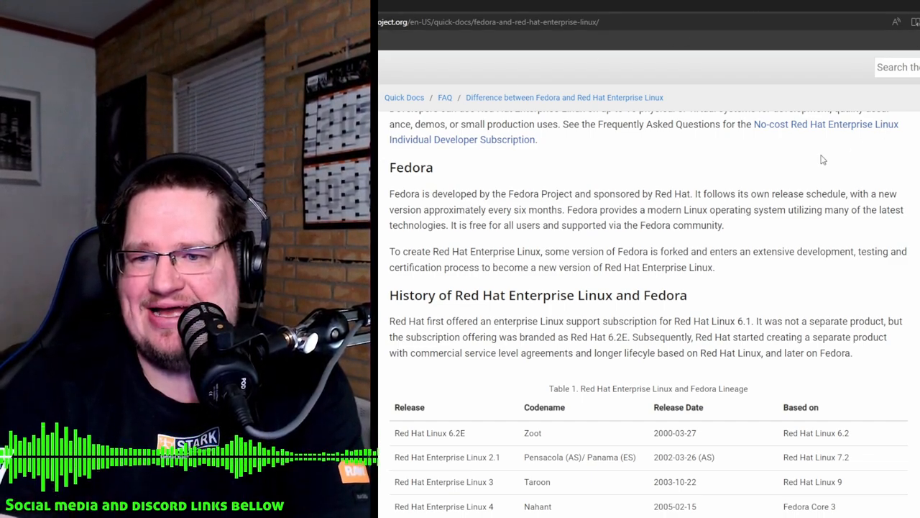
{"action": "left_click_drag", "start_coordinate": [388, 251], "coordinate": [715, 266]}
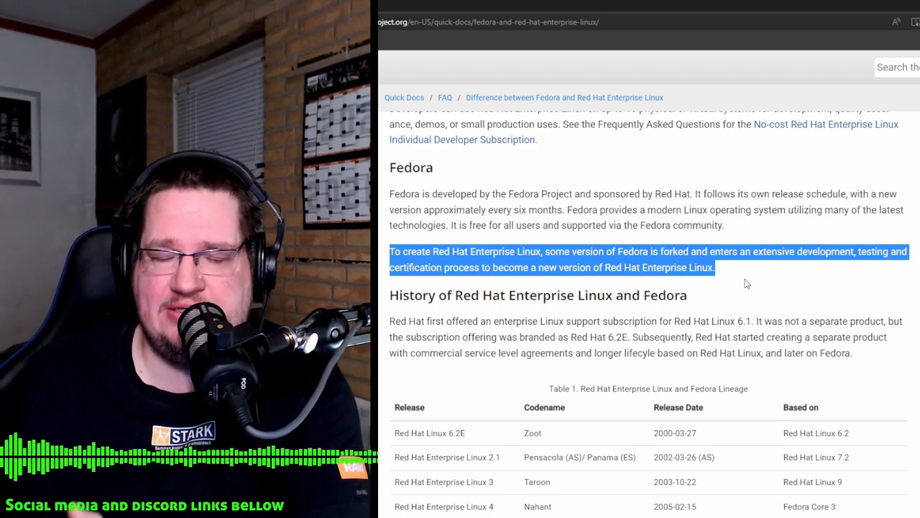
{"action": "mouse_move", "coordinate": [730, 264]}
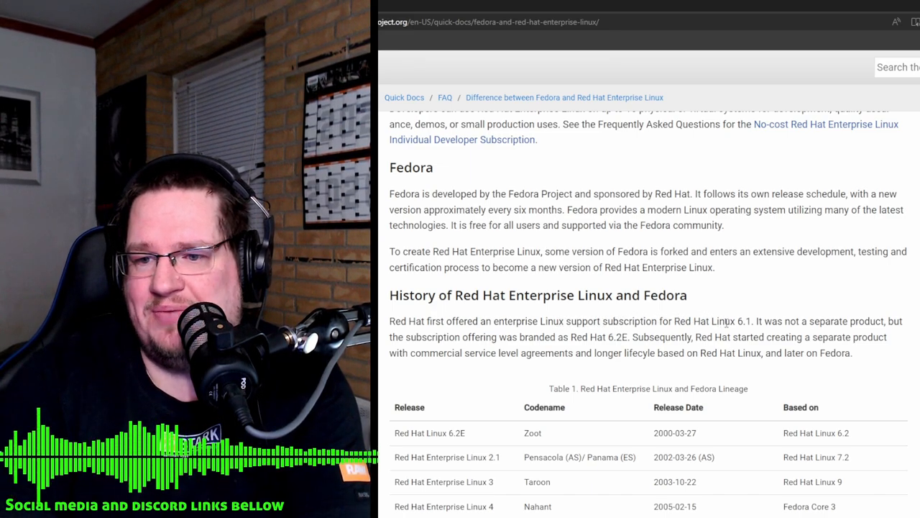
- Select 'Red Hat Enterprise Linux' in the History heading, then return to the page top
{"action": "double_click", "coordinate": [743, 321]}
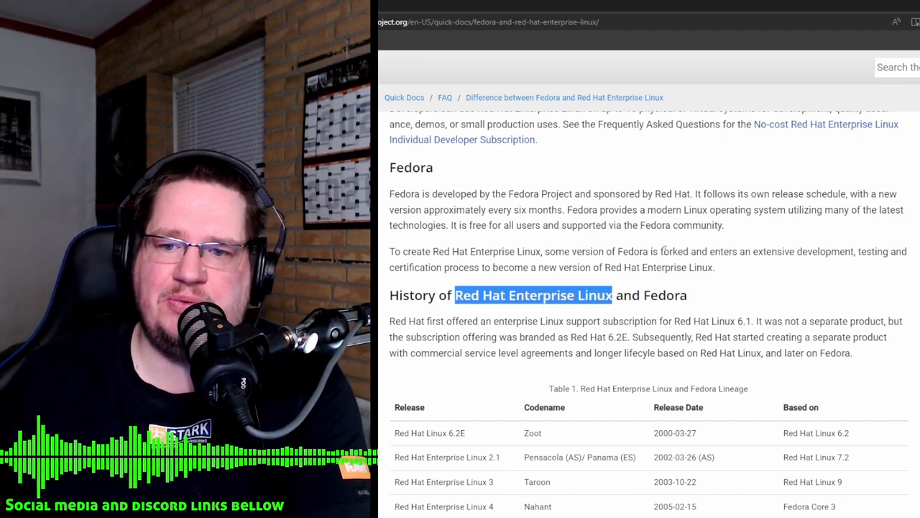
{"action": "scroll", "scroll_direction": "down", "scroll_amount": 3}
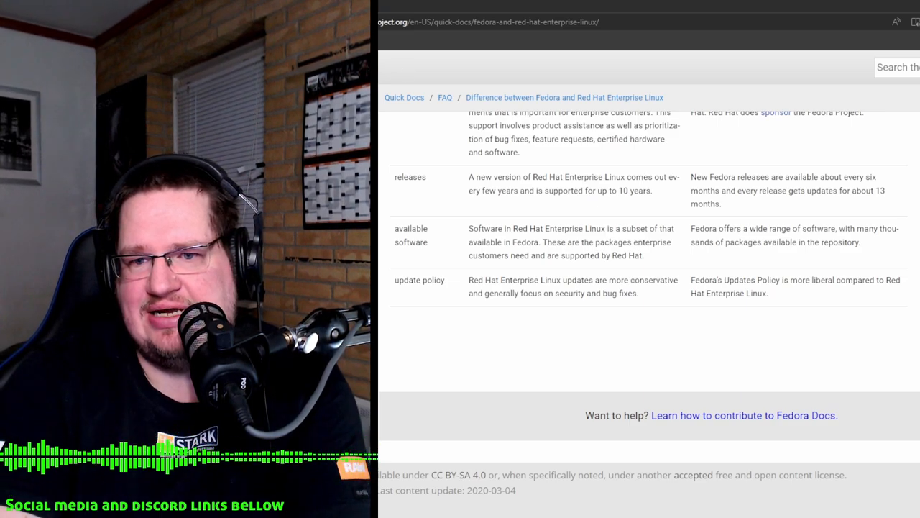
{"action": "scroll", "scroll_direction": "up", "scroll_amount": 3}
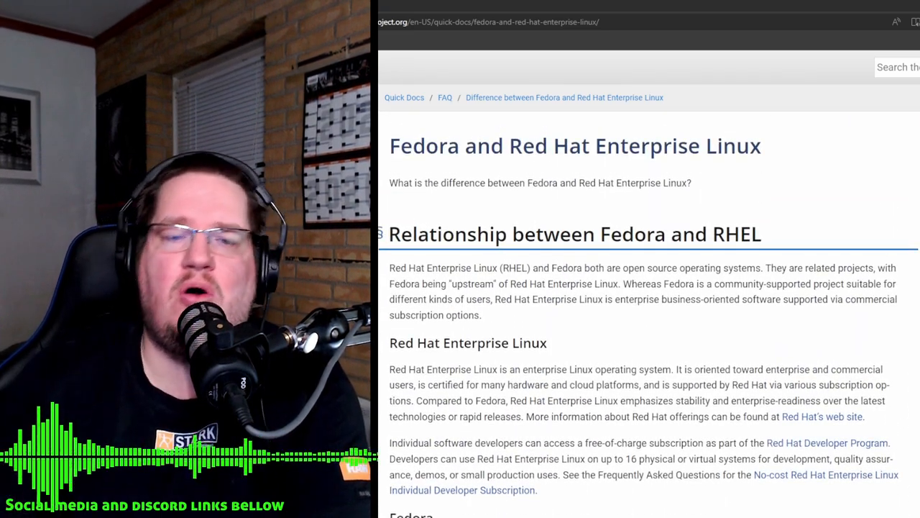